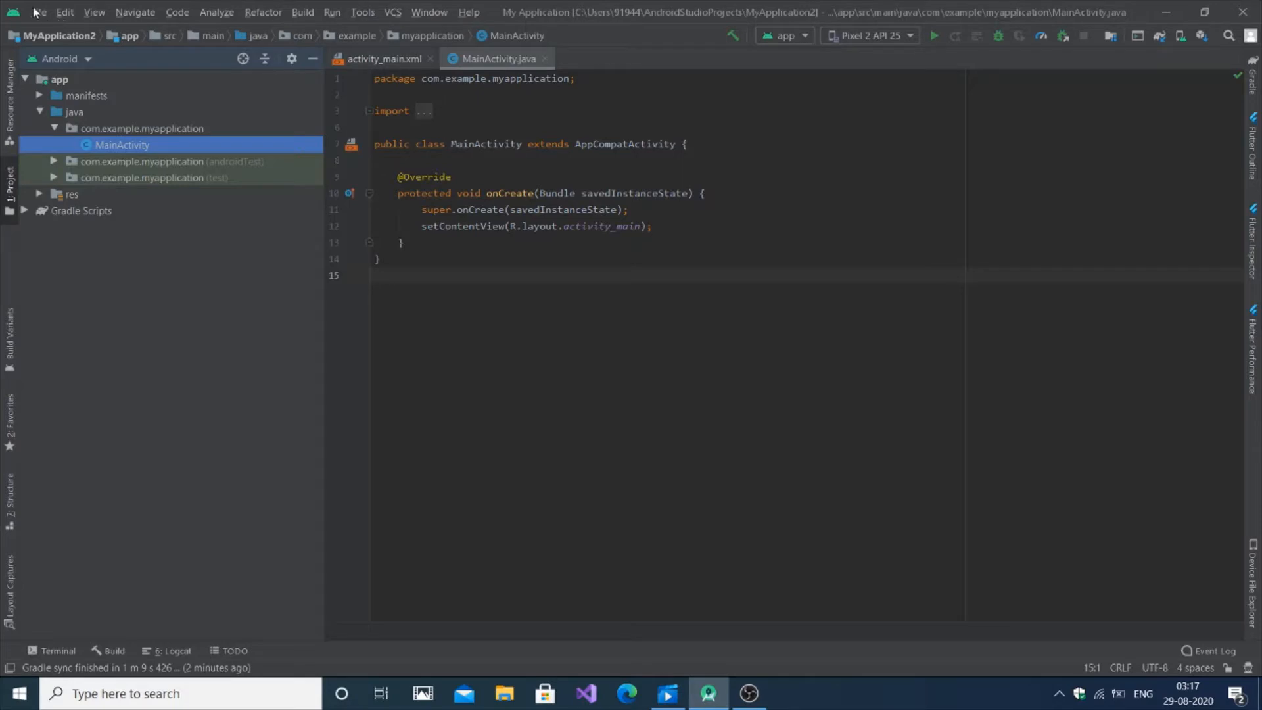
- Open Project Structure from the File menu to show the app module's SDK versions
left_click(38, 11)
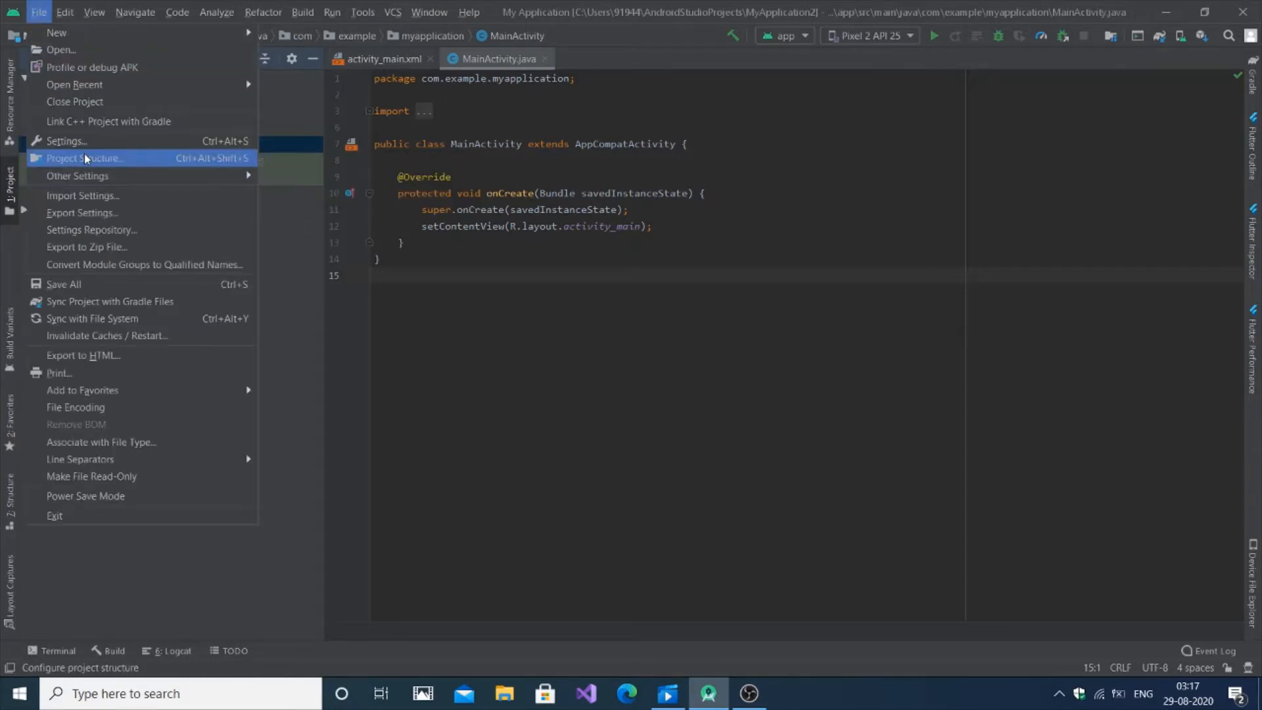
left_click(83, 158)
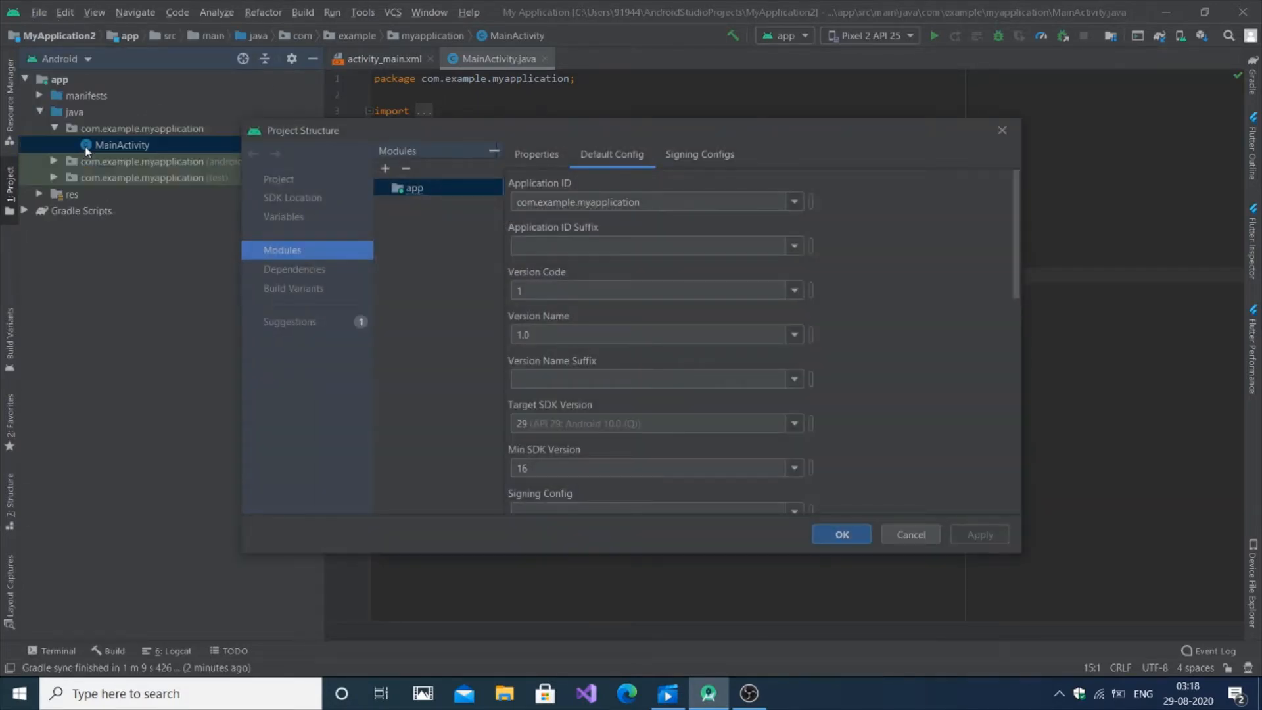
left_click(537, 153)
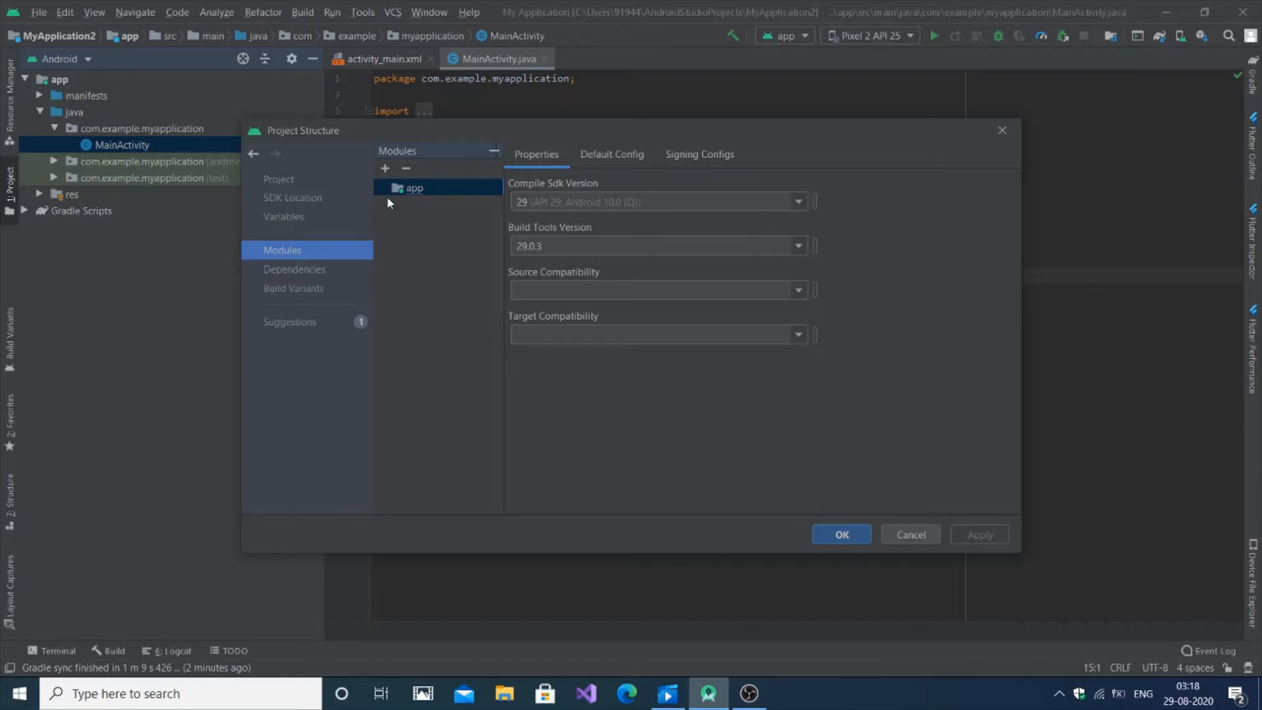
left_click(292, 197)
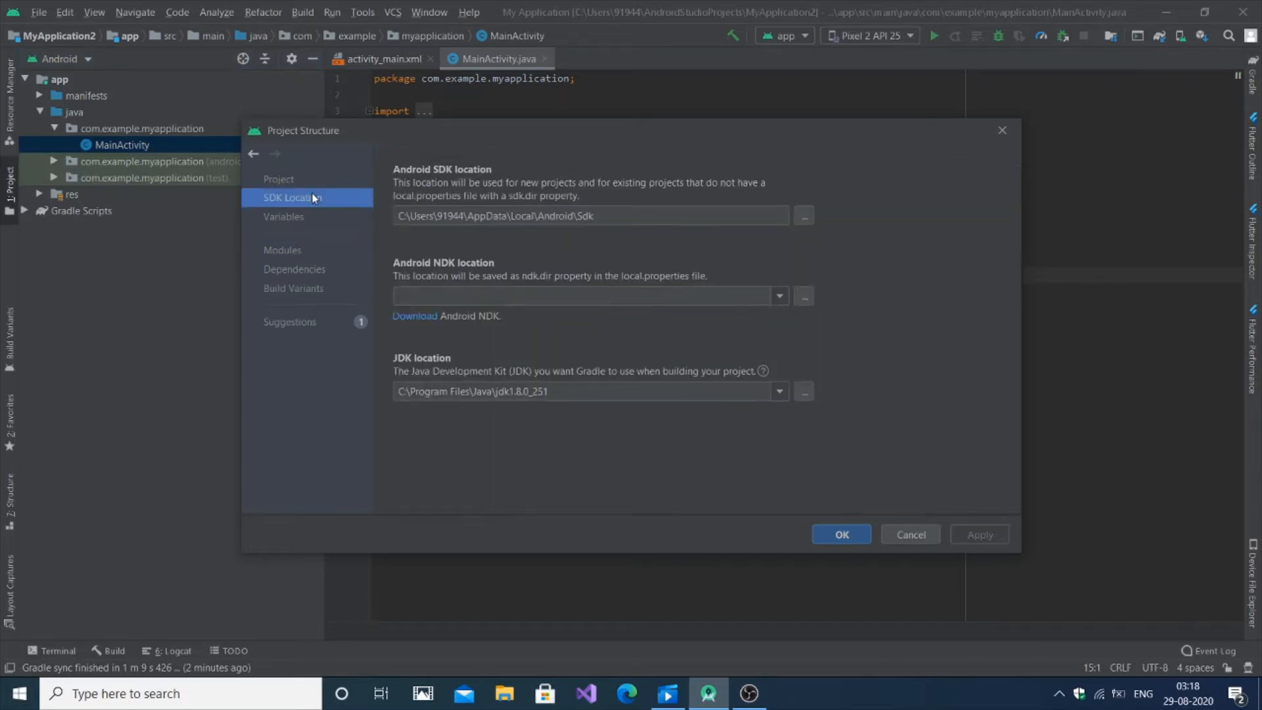
left_click(282, 250)
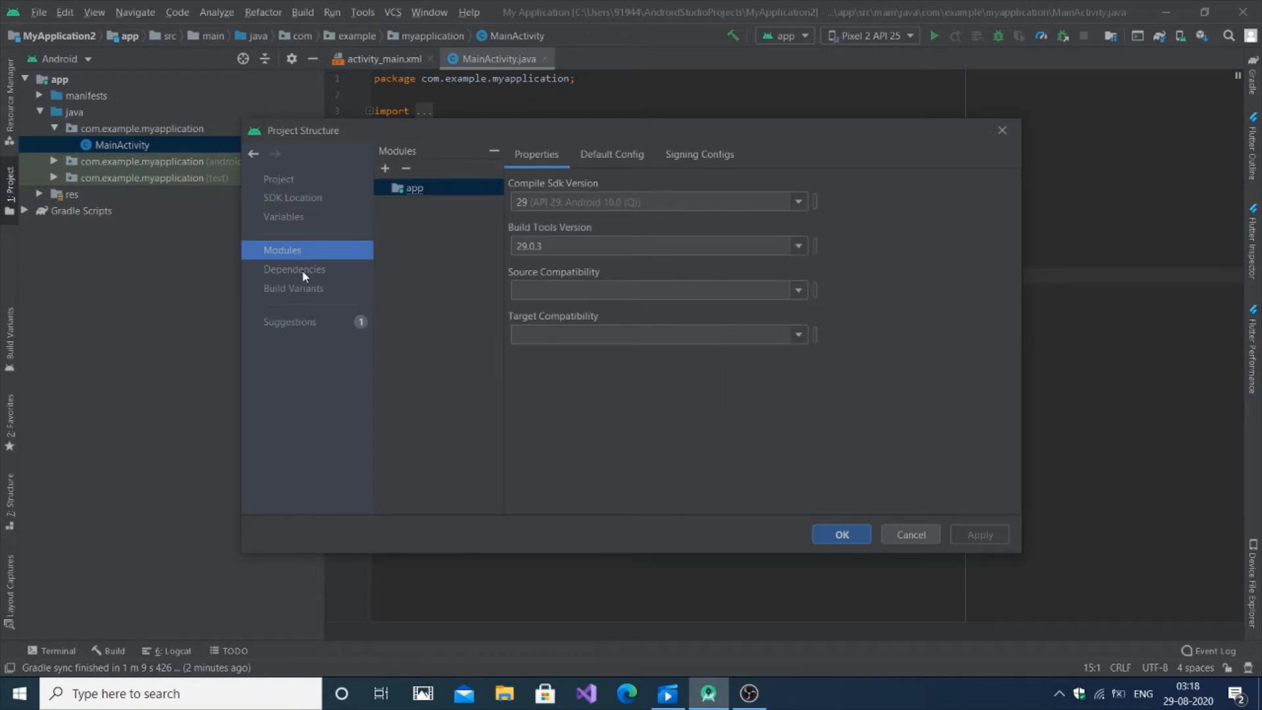
mouse_move(314, 264)
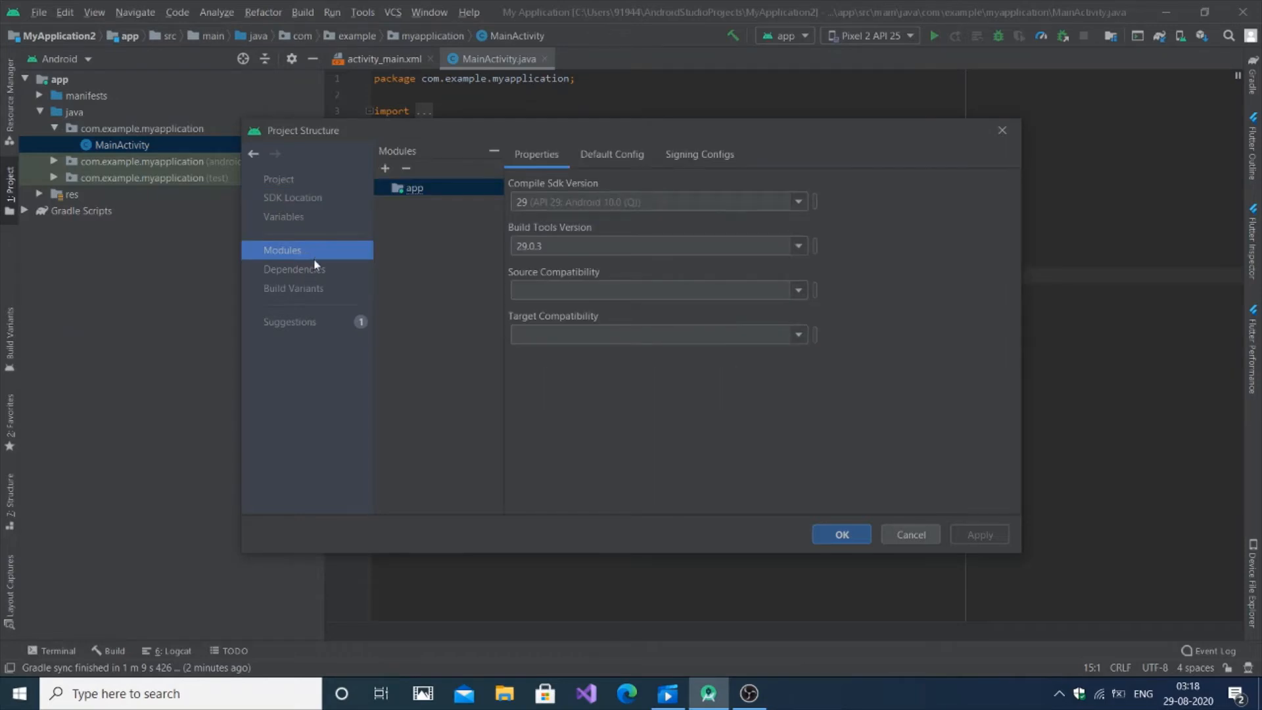
left_click(610, 154)
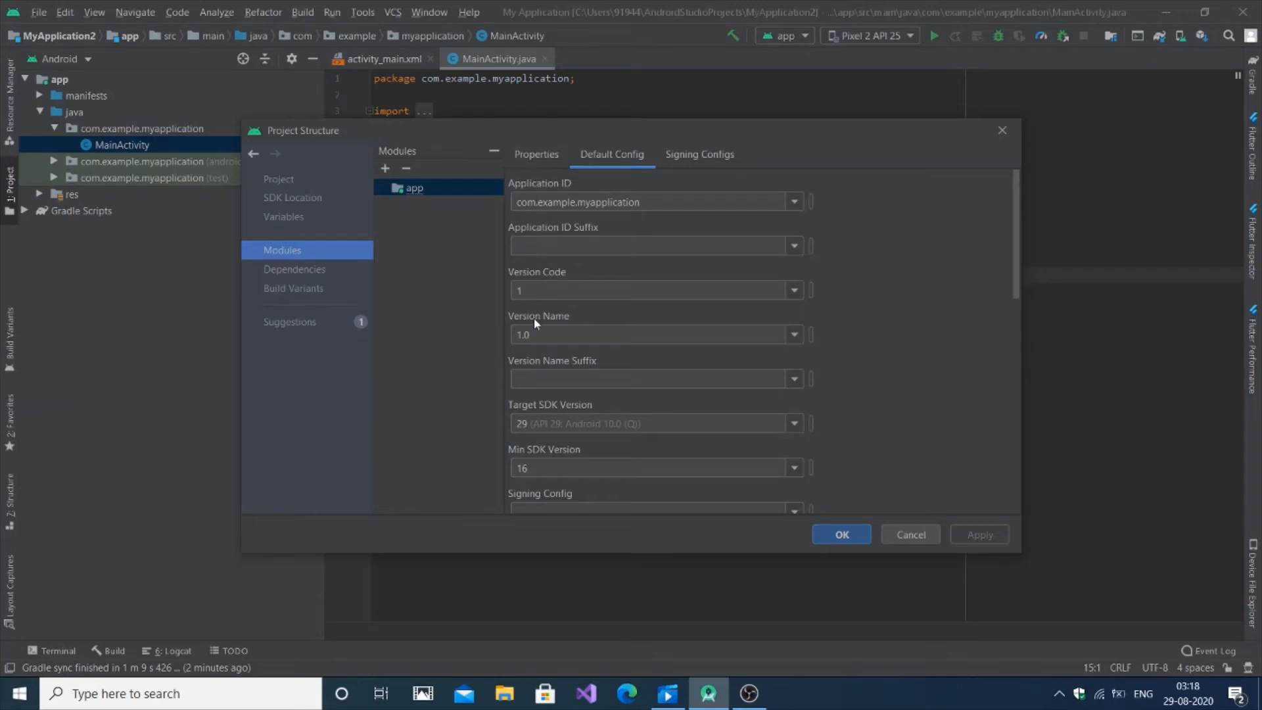
- Review Default Config down to the test runner settings, then show the Gradle plugin and Gradle versions
scroll("down", 3)
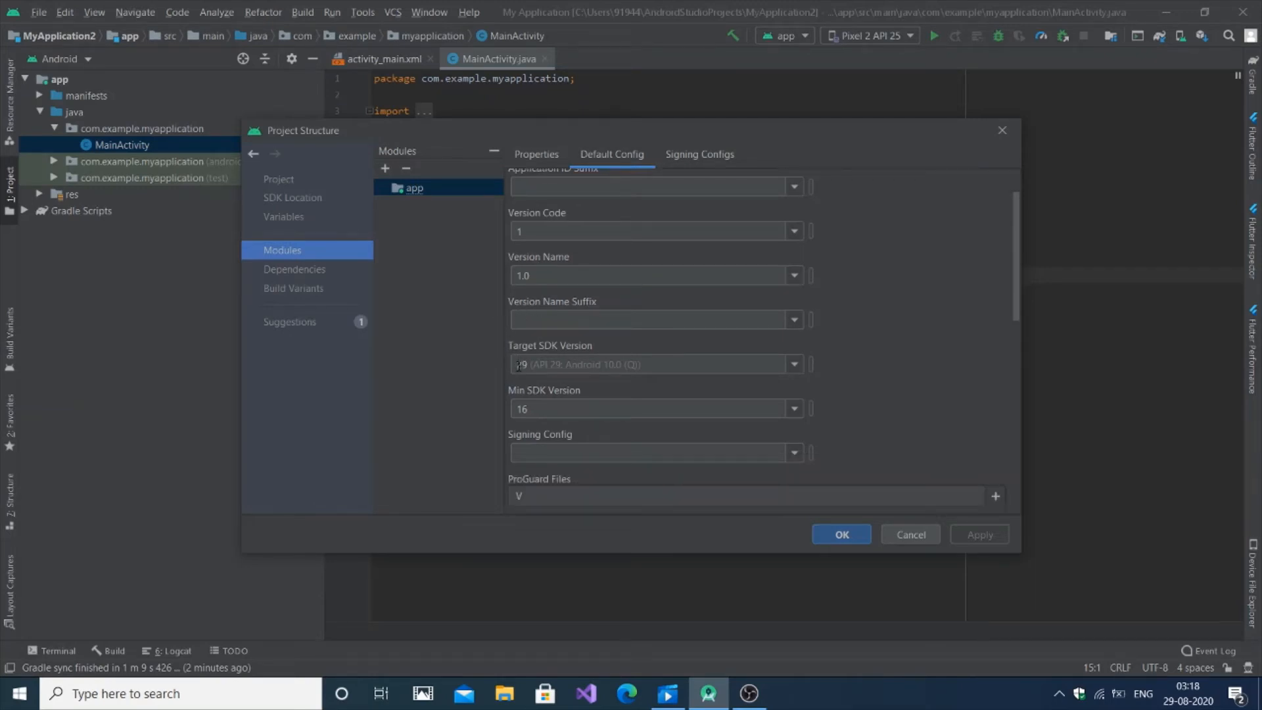
left_click(793, 363)
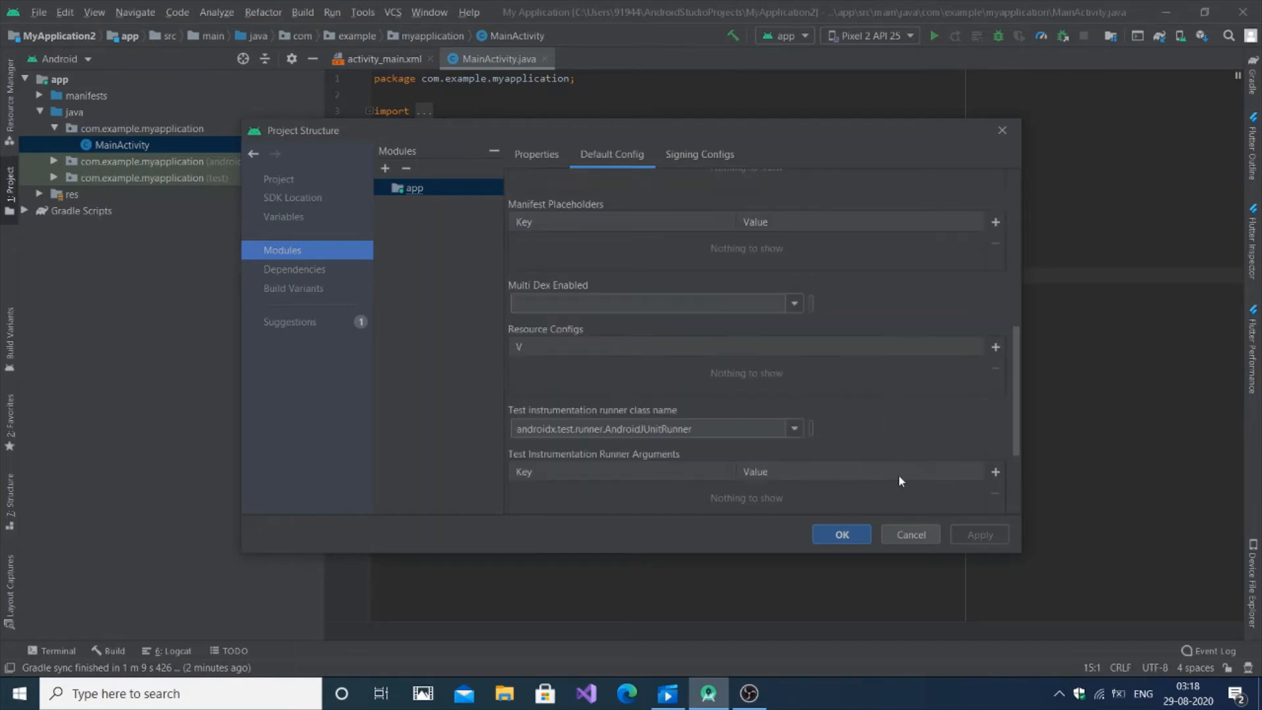
left_click(295, 269)
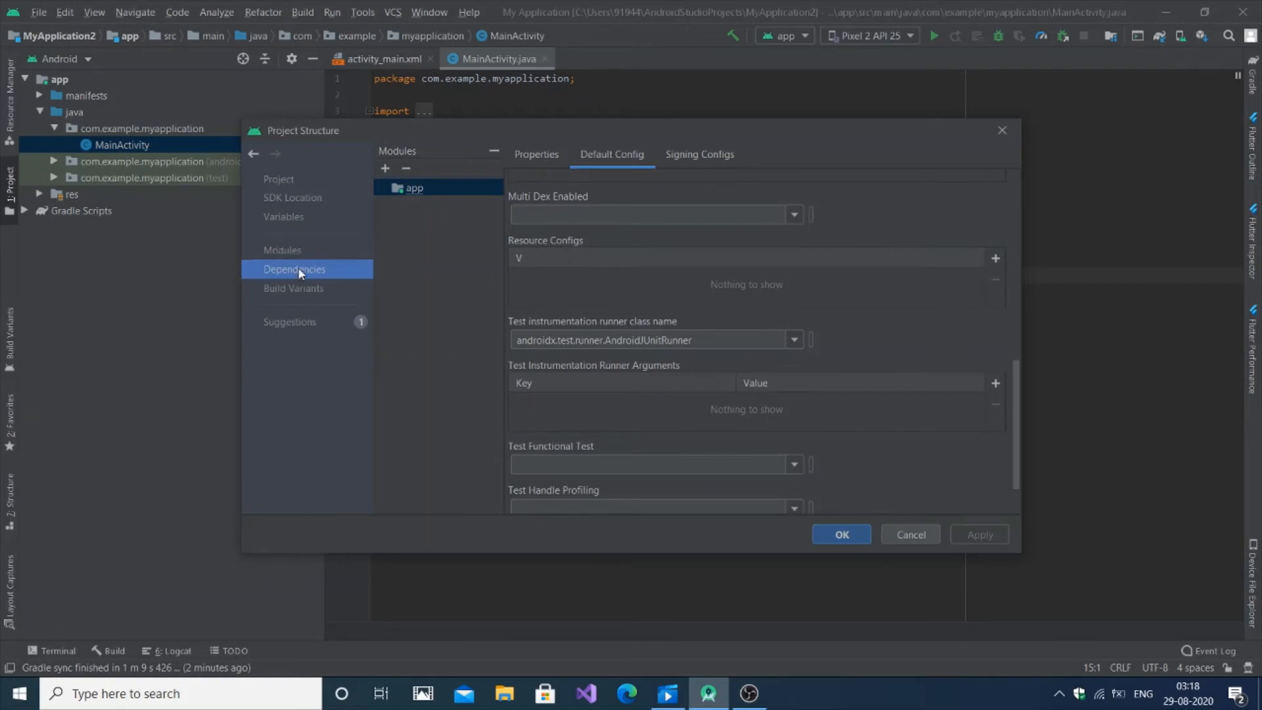
left_click(295, 269)
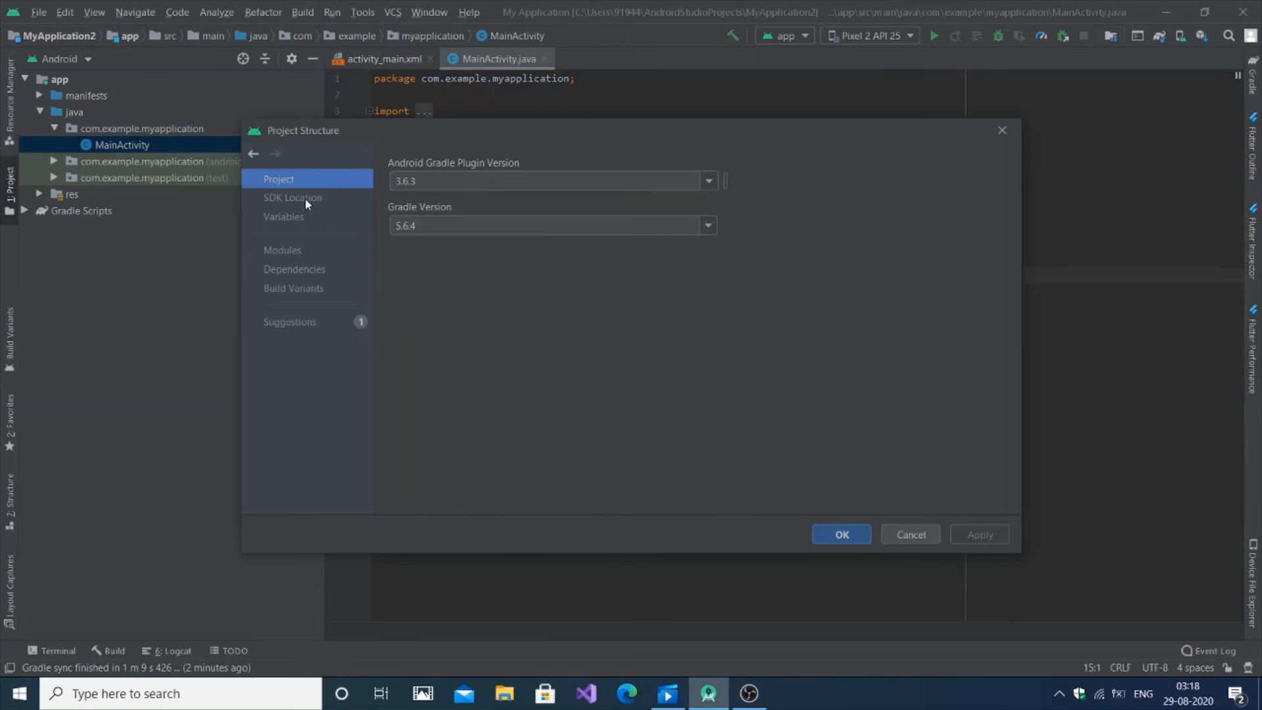
mouse_move(388, 186)
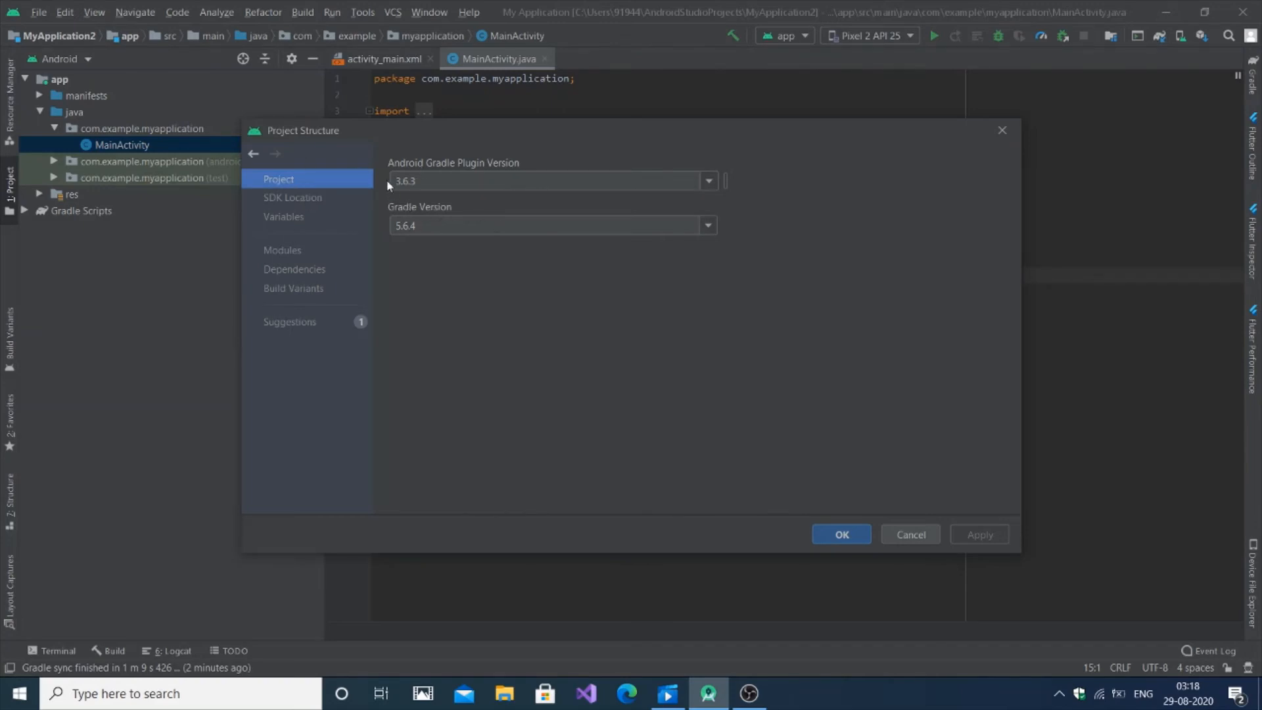
- View the SDK and JDK locations and the project's build script variables
left_click(292, 197)
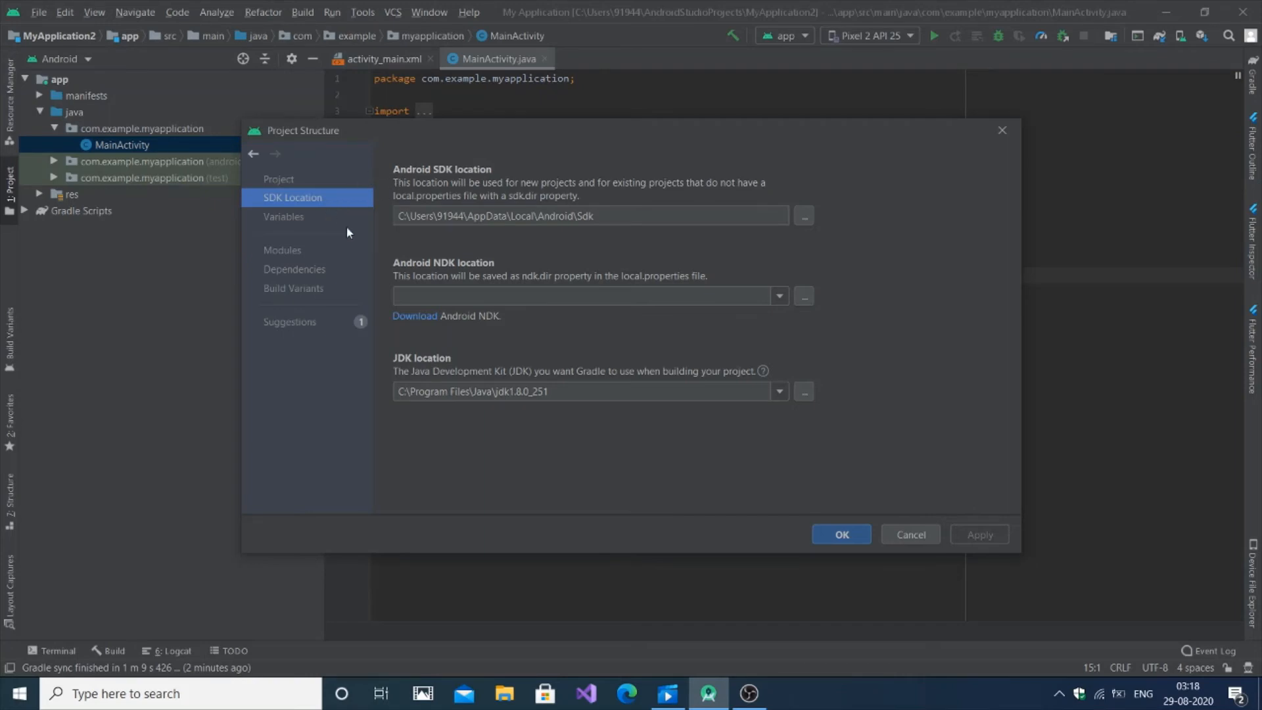
left_click(284, 216)
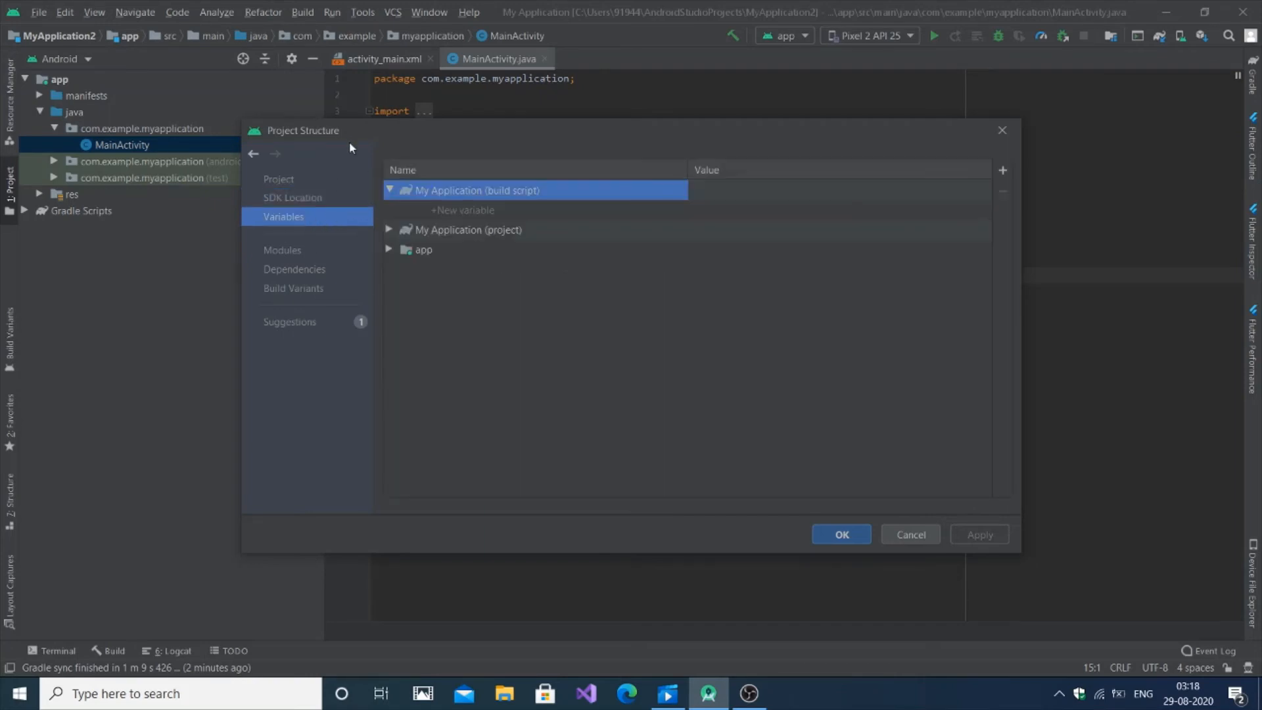
left_click(388, 190)
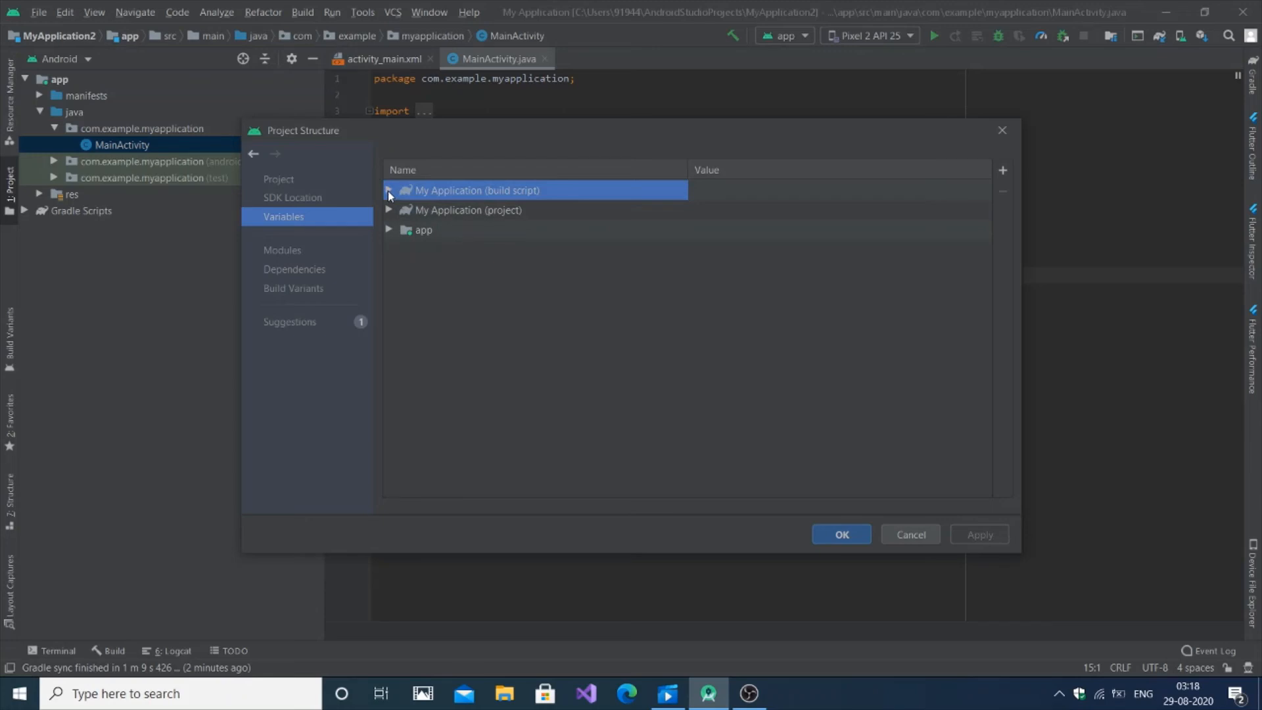
- Check the app module's dependencies and default config, then close Project Structure with OK
left_click(295, 269)
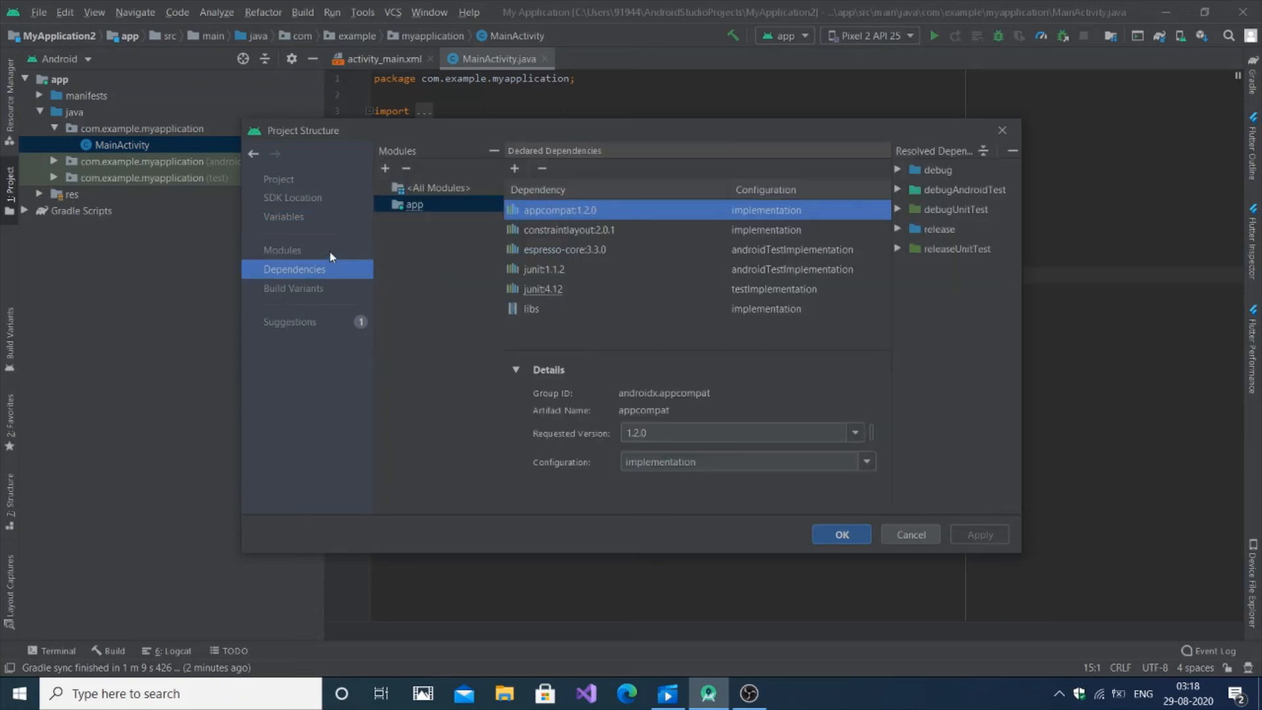
left_click(282, 251)
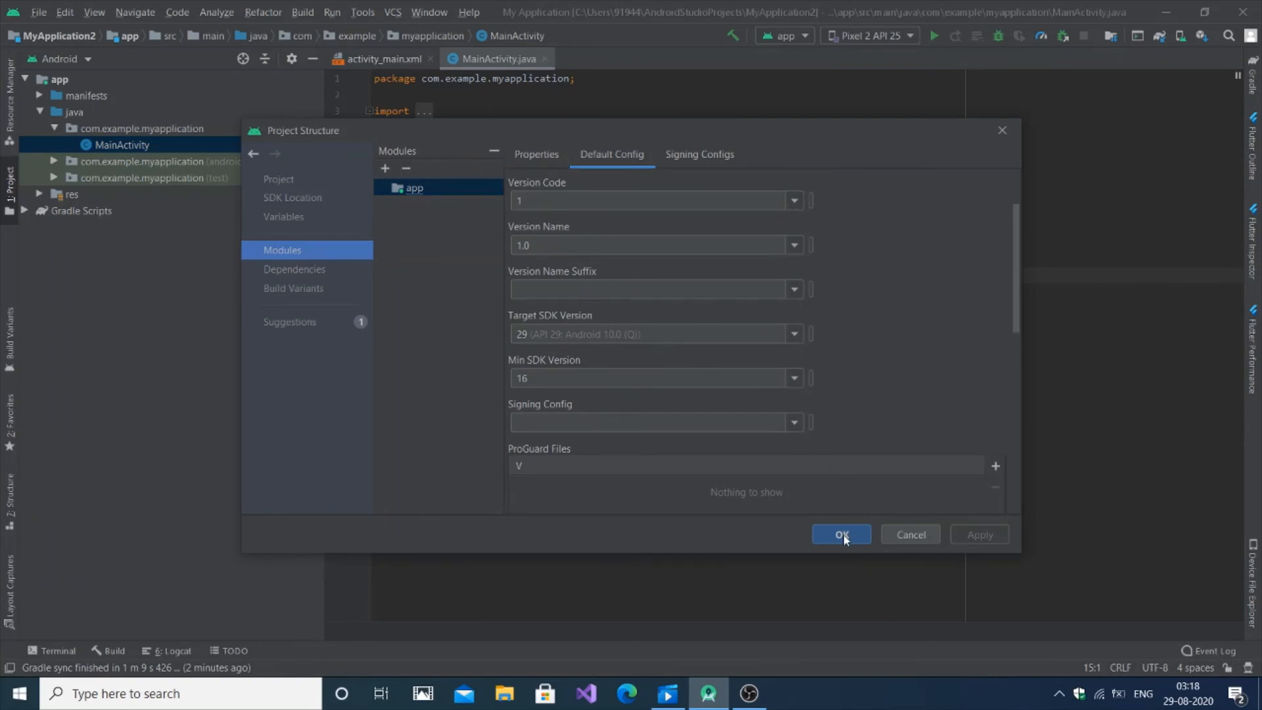
left_click(842, 535)
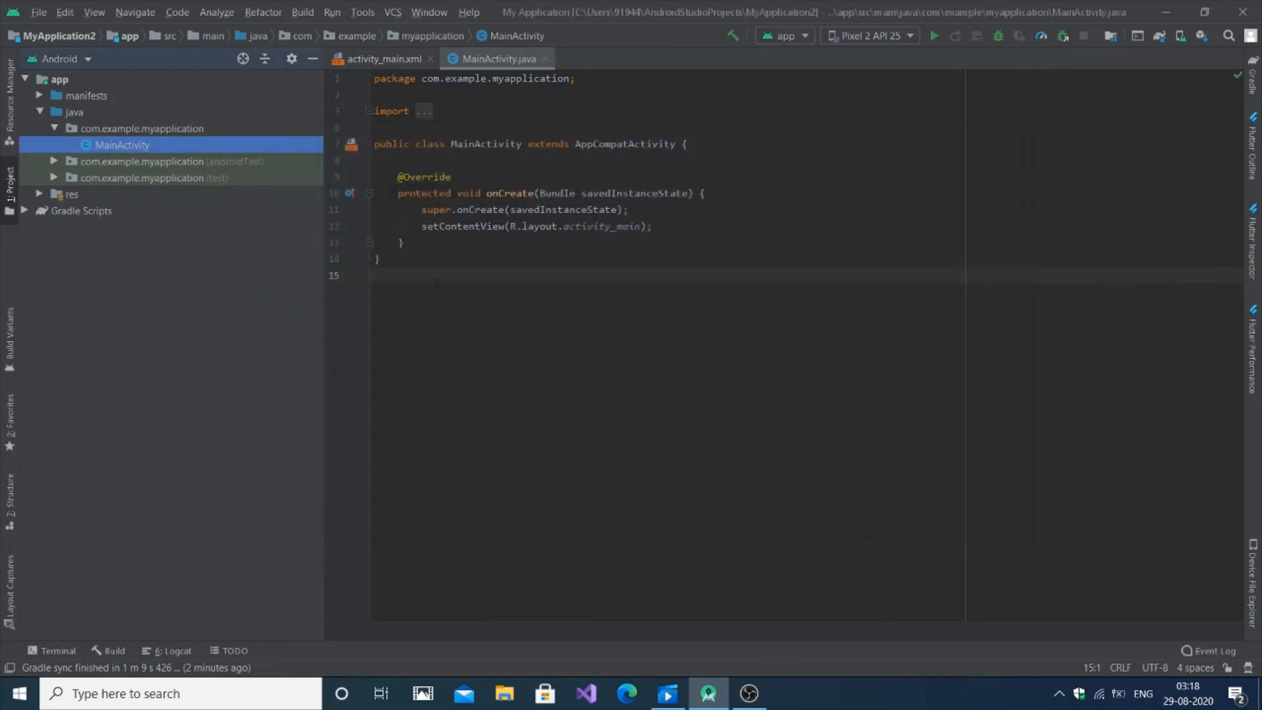